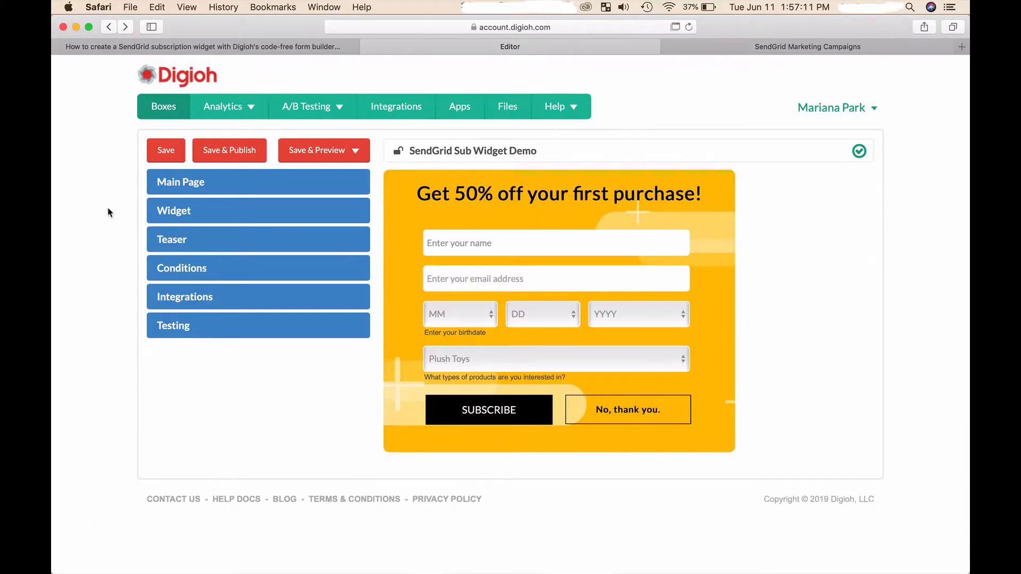
mouse_move(624, 184)
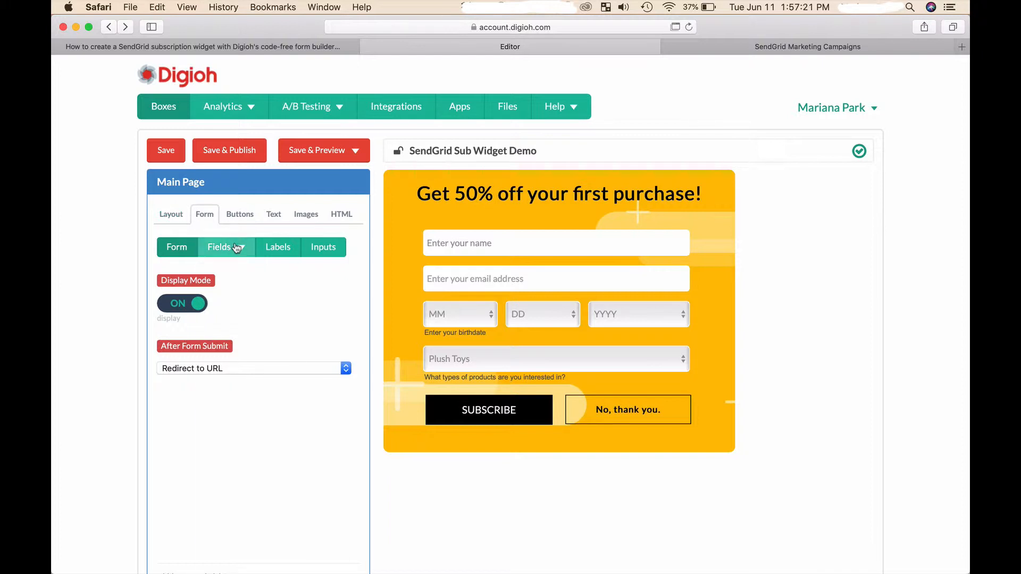
Step: Select the Custom 3 form field, switch its Display Mode ON and check its Field Type options
click(219, 247)
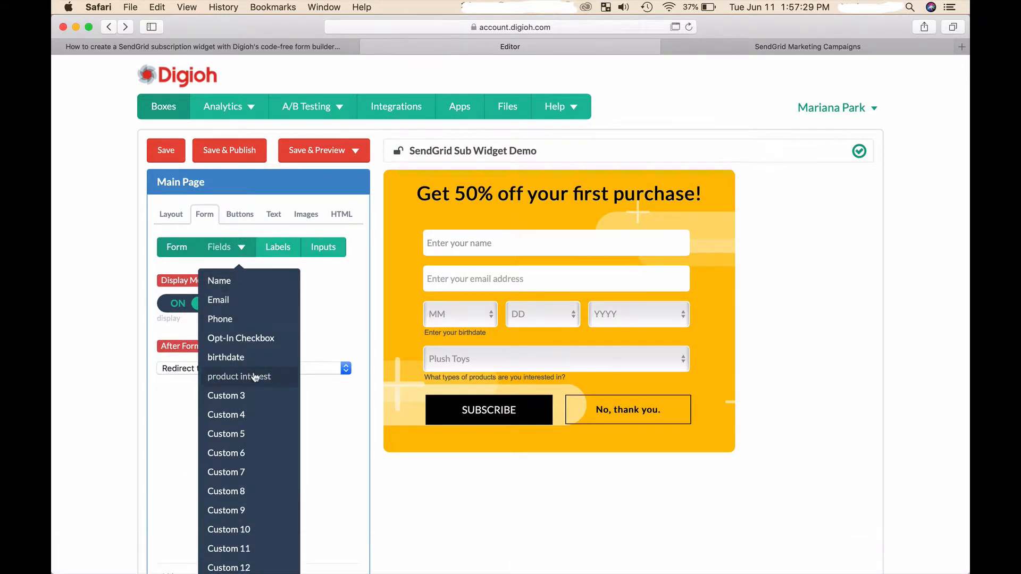
click(226, 395)
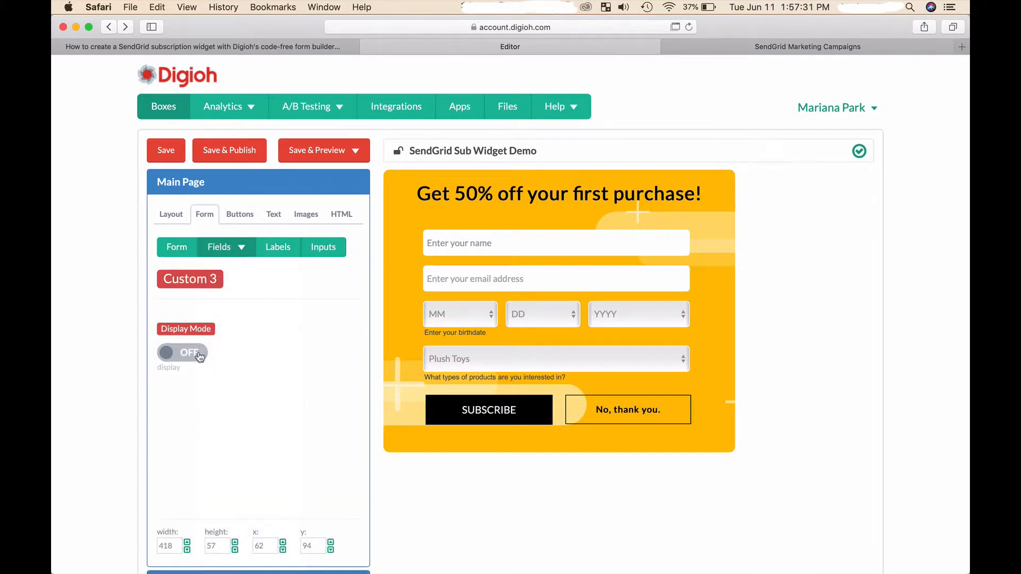
click(182, 352)
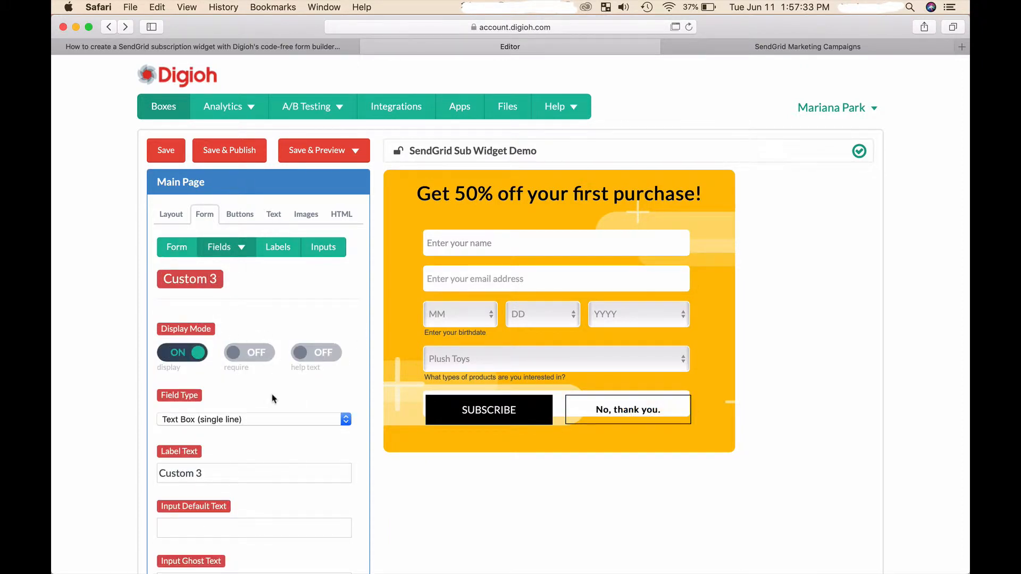
click(254, 419)
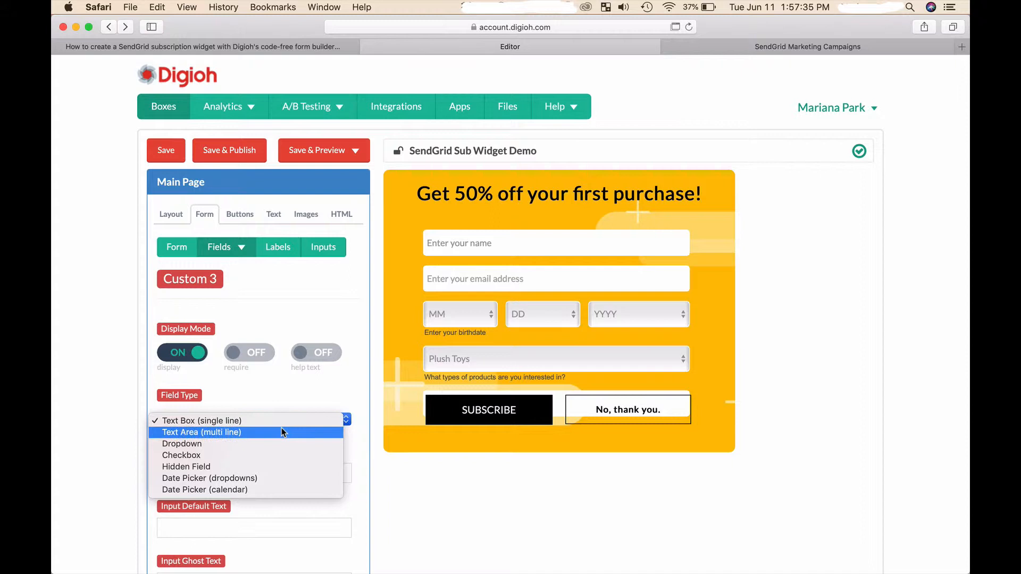
mouse_move(283, 456)
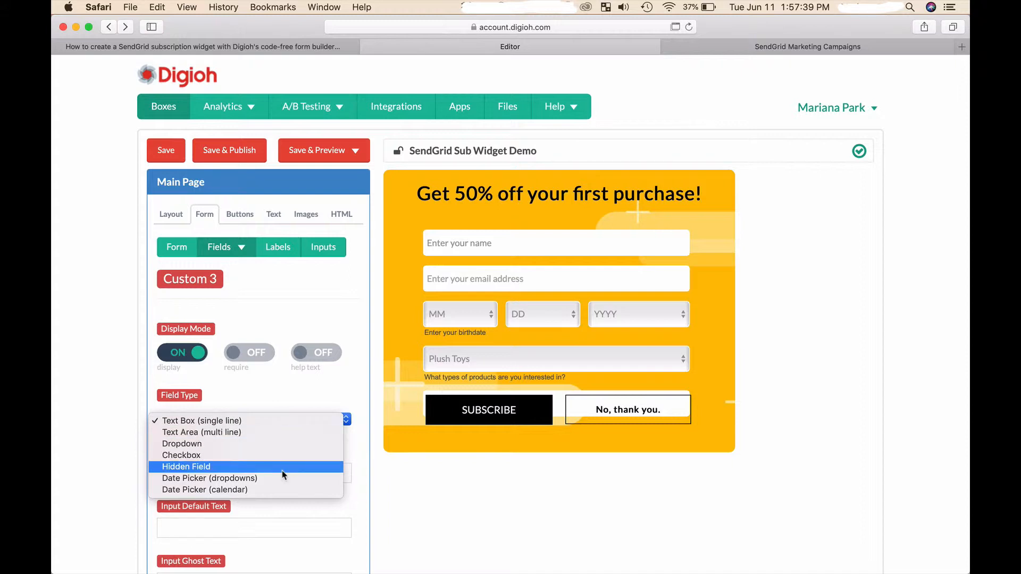
mouse_move(283, 477)
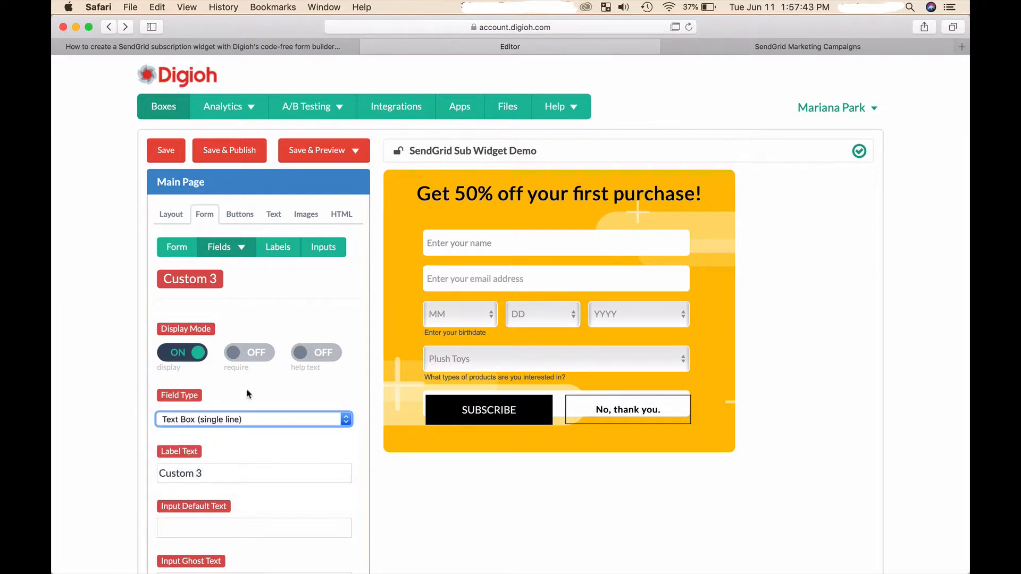
click(182, 352)
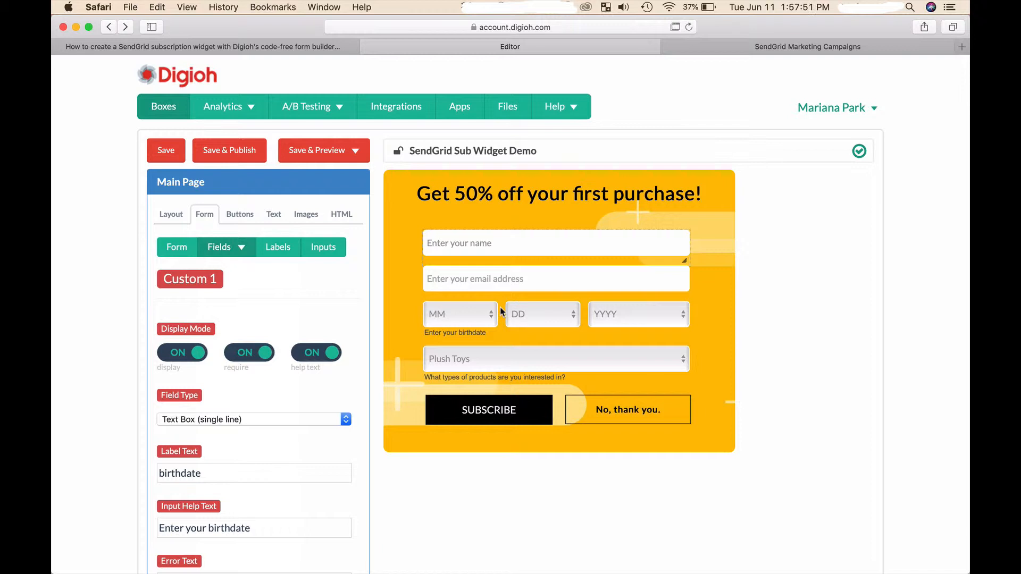
mouse_move(481, 317)
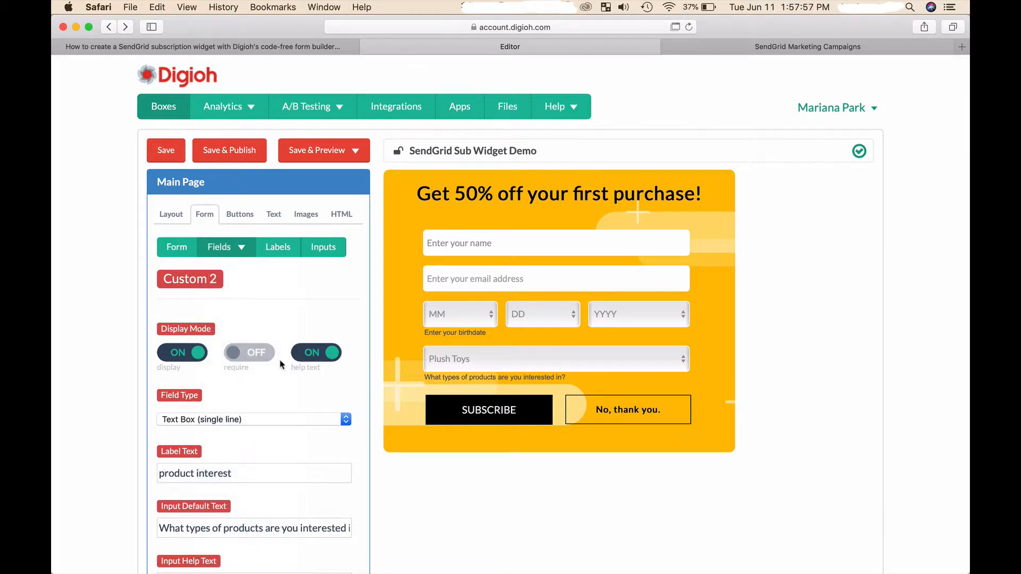
Step: Expand the product interest preview dropdown listing Plush Toys and Wooden Toys
click(556, 359)
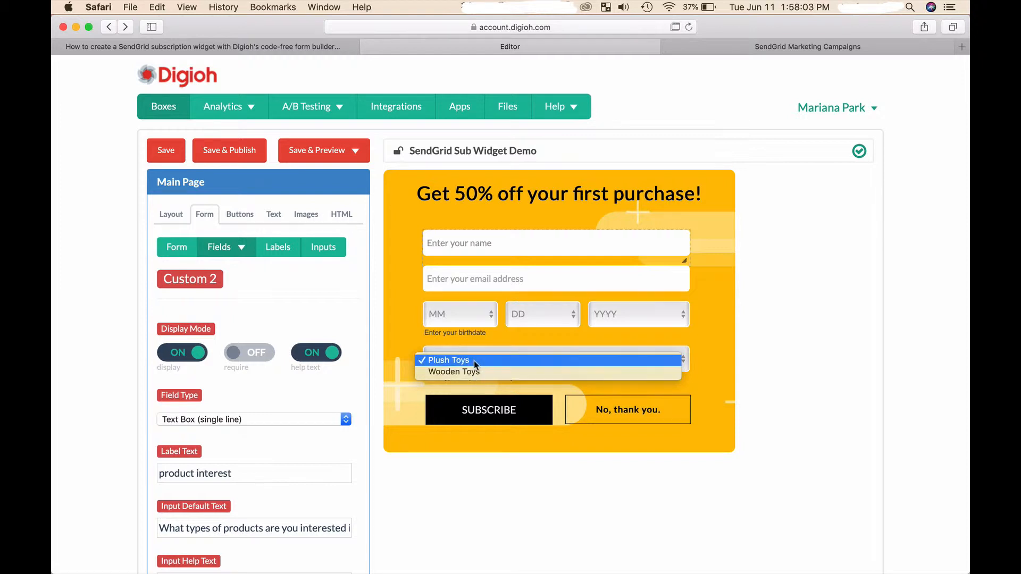
mouse_move(463, 373)
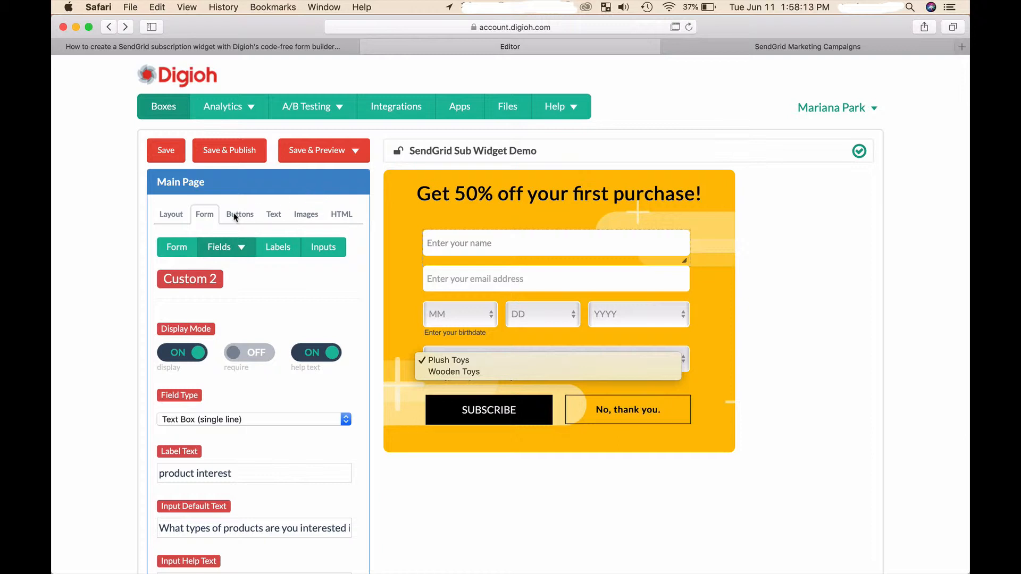
Step: Review the Main Page Buttons, Images and HTML element settings in turn
click(240, 214)
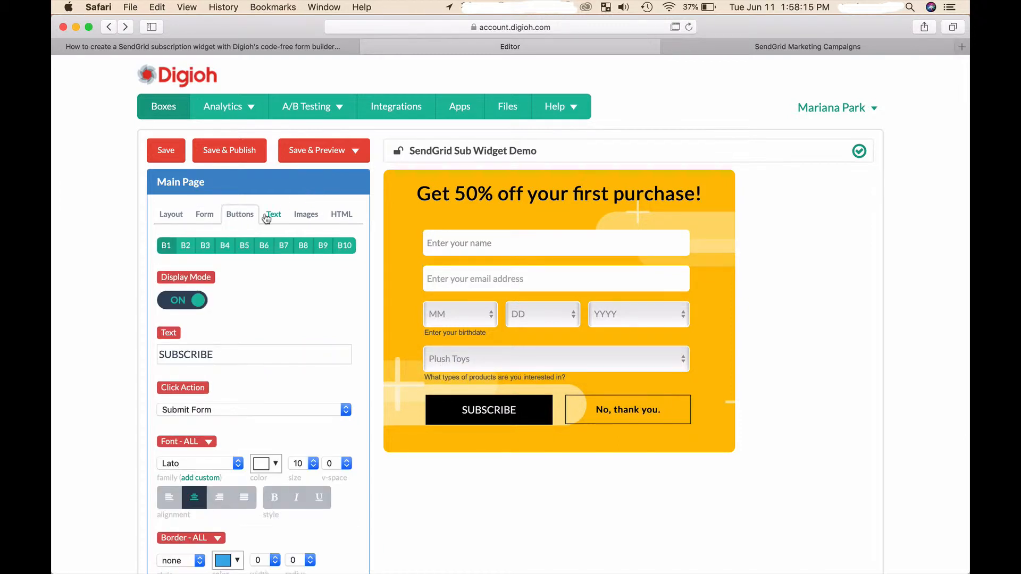
click(305, 214)
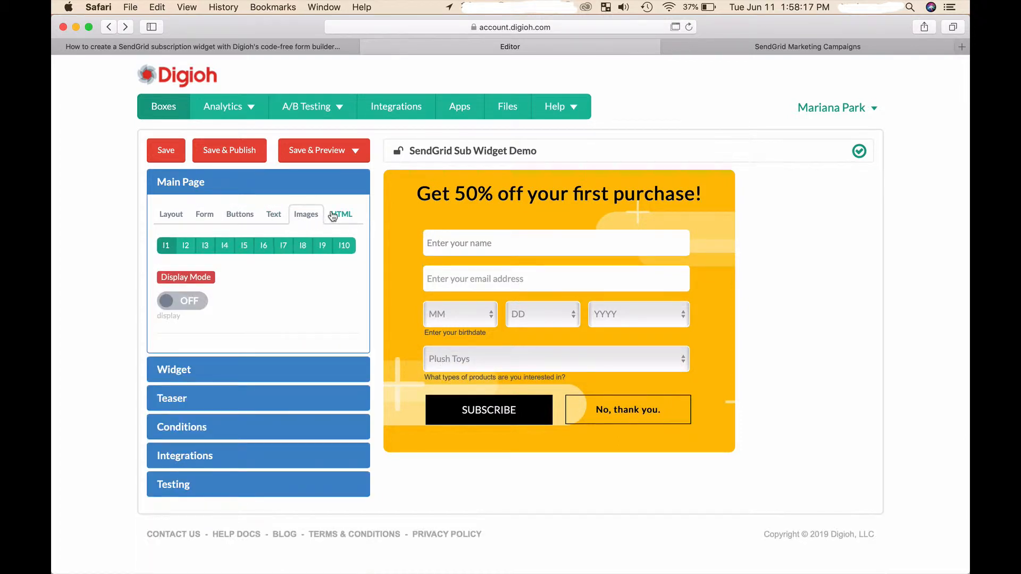
click(341, 214)
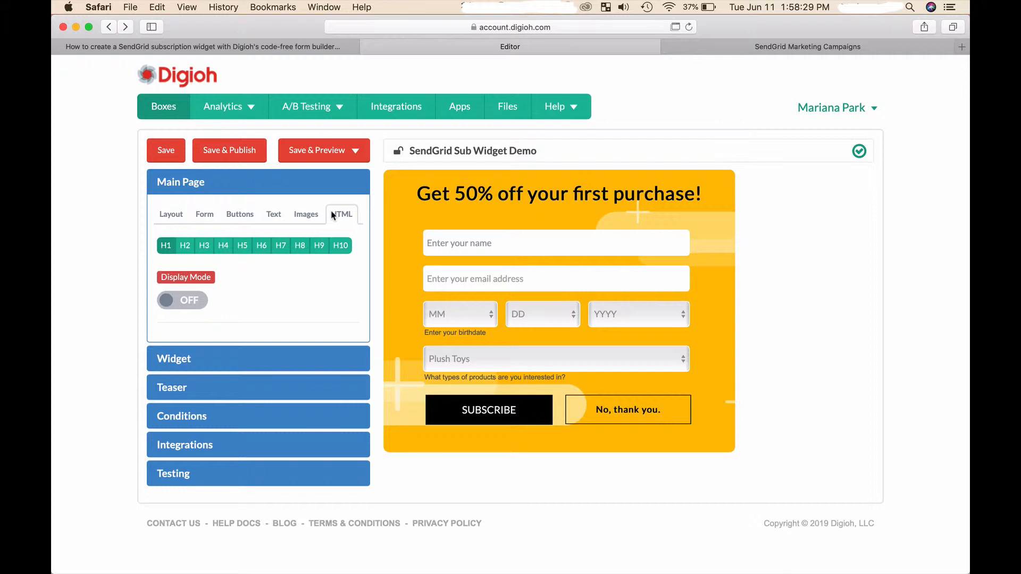
mouse_move(199, 196)
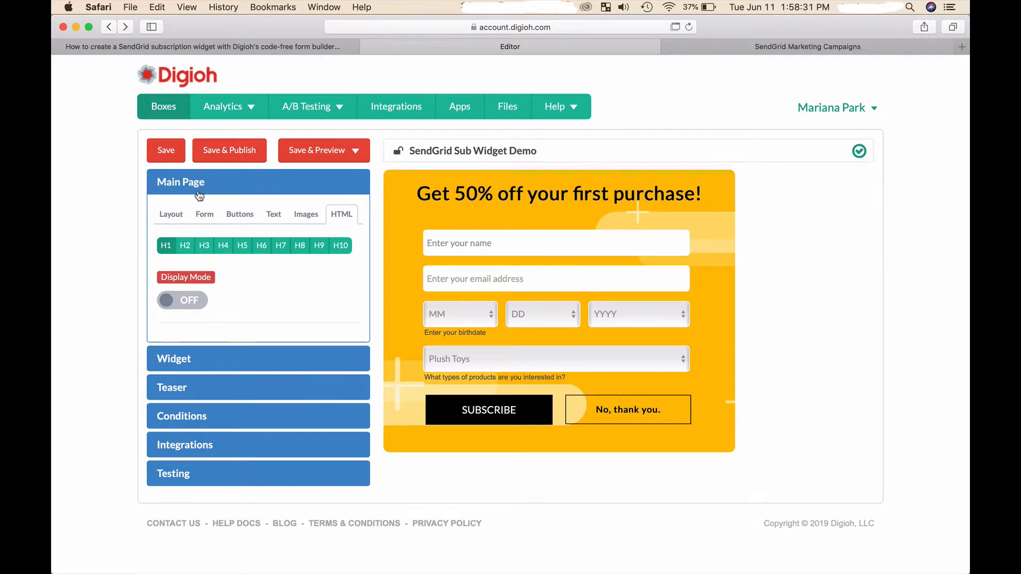
click(181, 182)
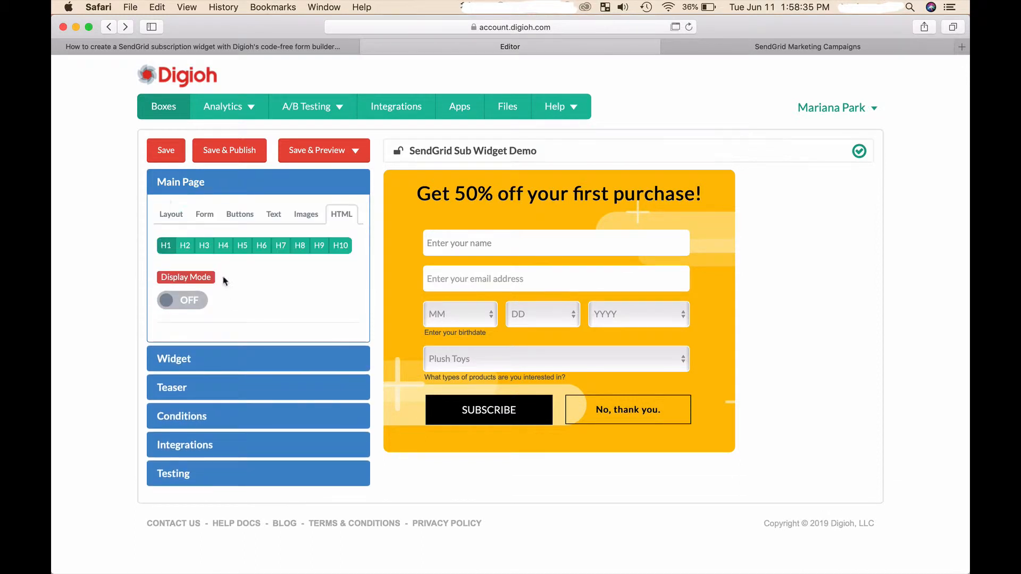
Step: View the Main Page layout settings: responsive on, edge to edge off, window max box size
click(171, 214)
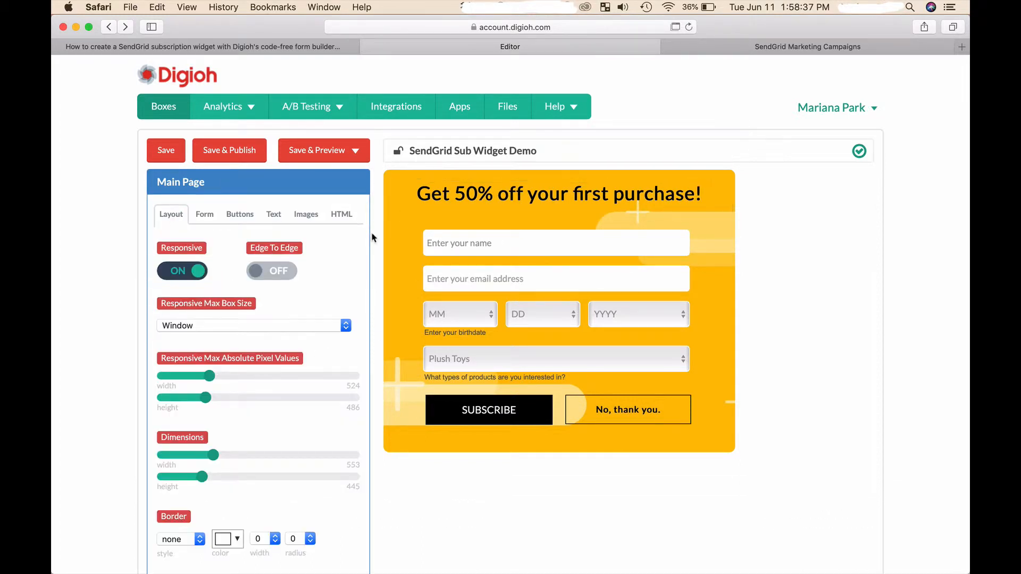
mouse_move(745, 128)
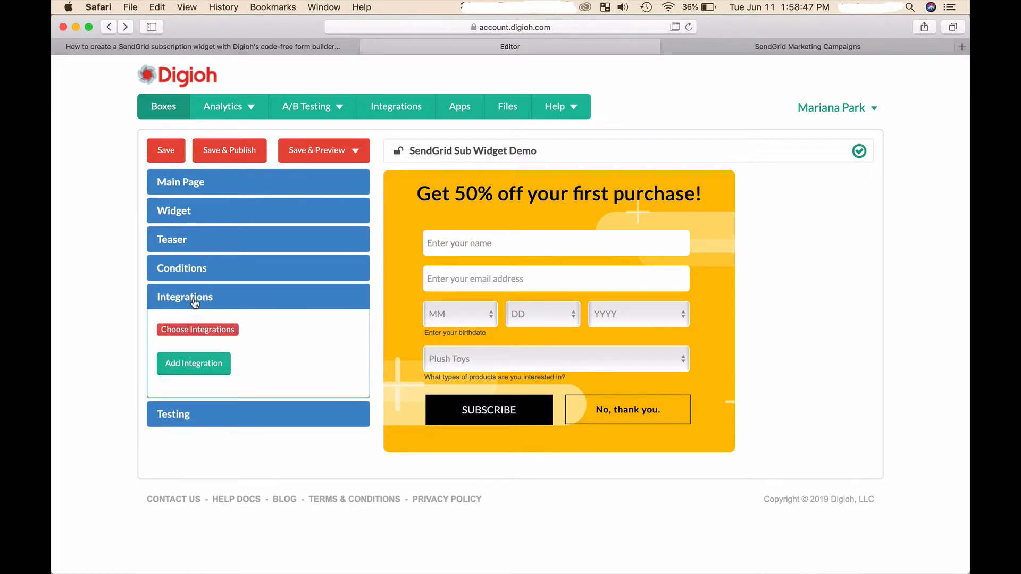
Step: Add Send Grid Marketing as the box's integration and save it
click(194, 364)
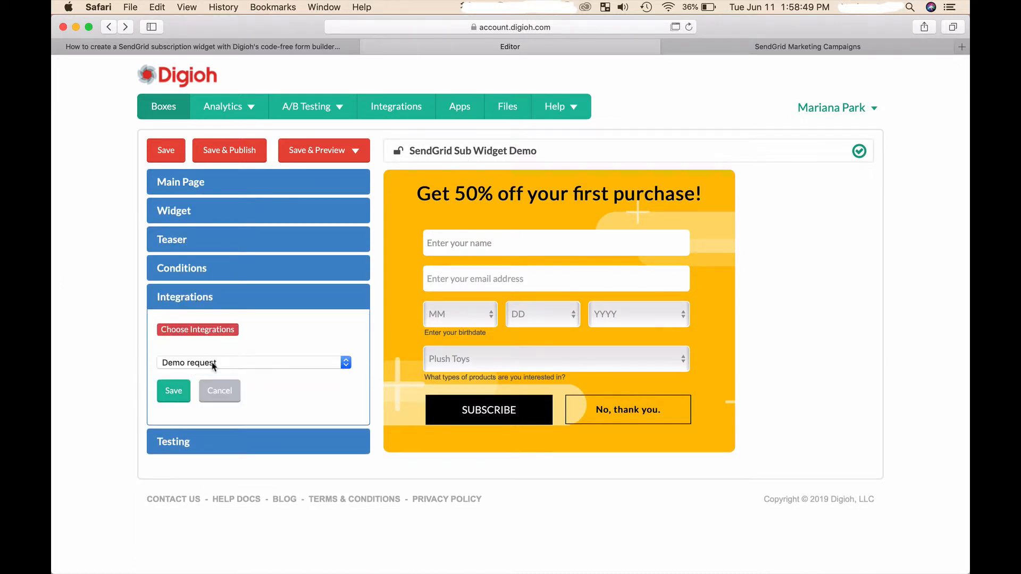
click(253, 363)
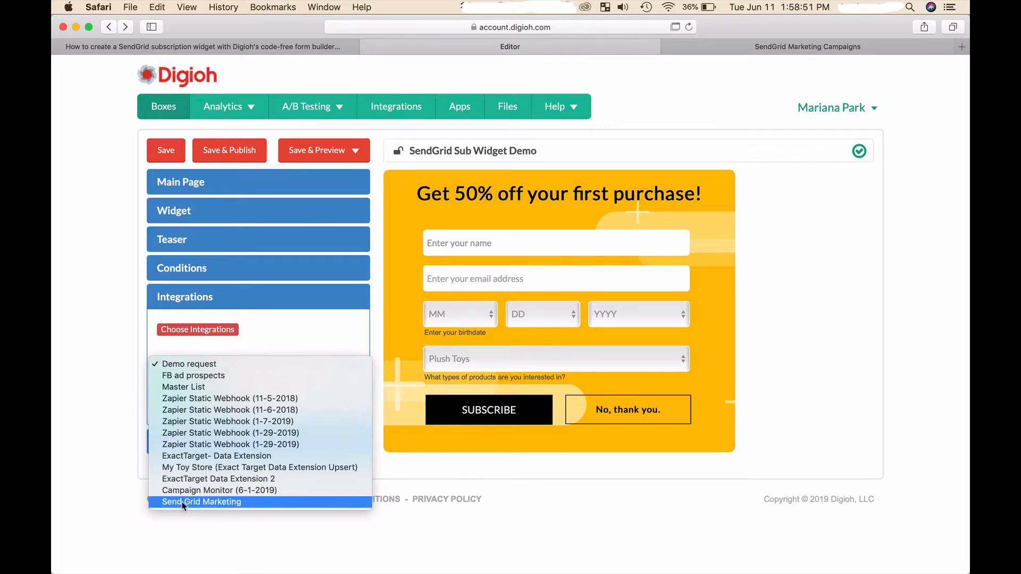
click(201, 501)
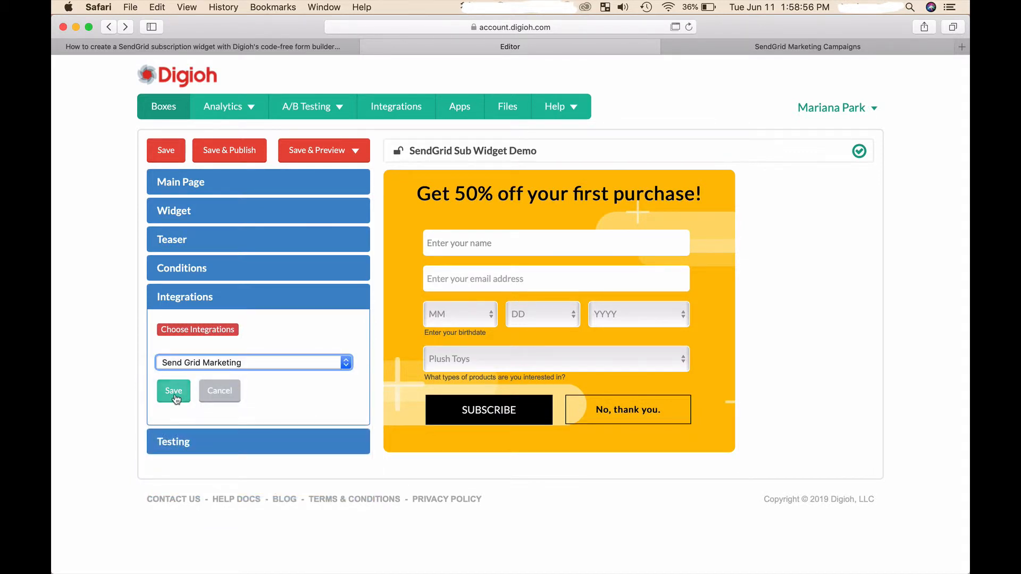
click(173, 391)
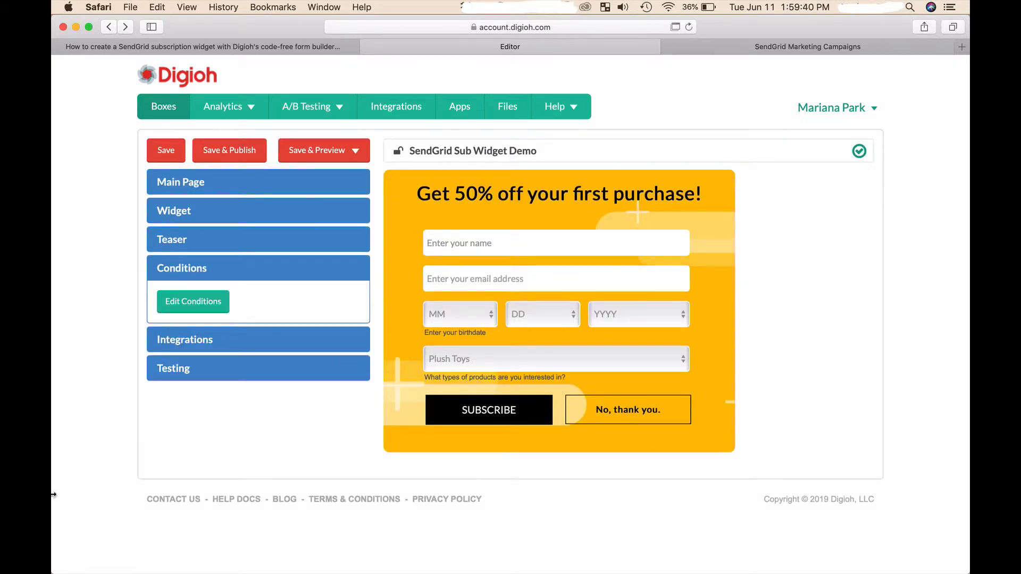
Step: Add a Past Visits less than 1 condition rule, then start another blank rule
click(193, 301)
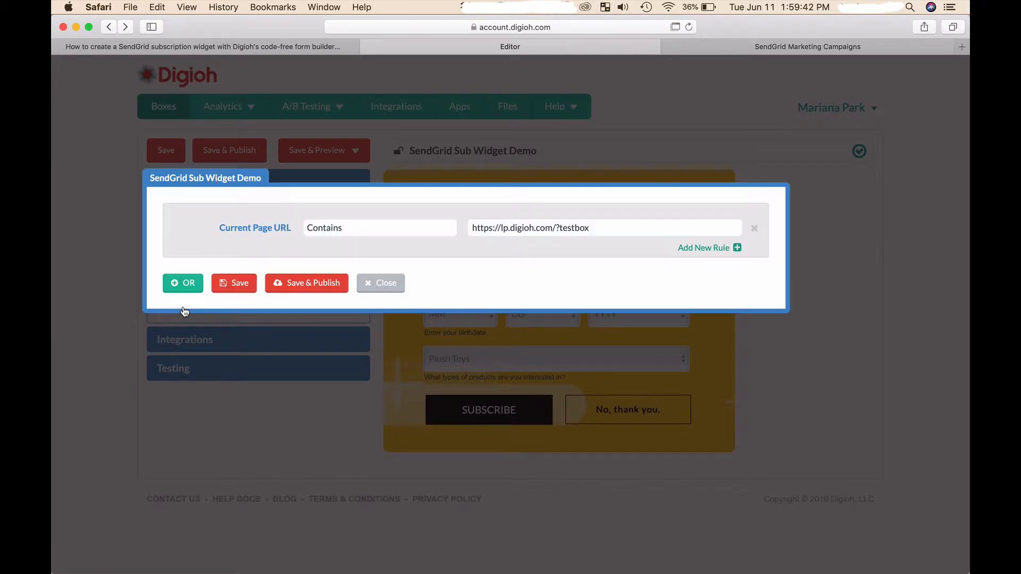
mouse_move(716, 248)
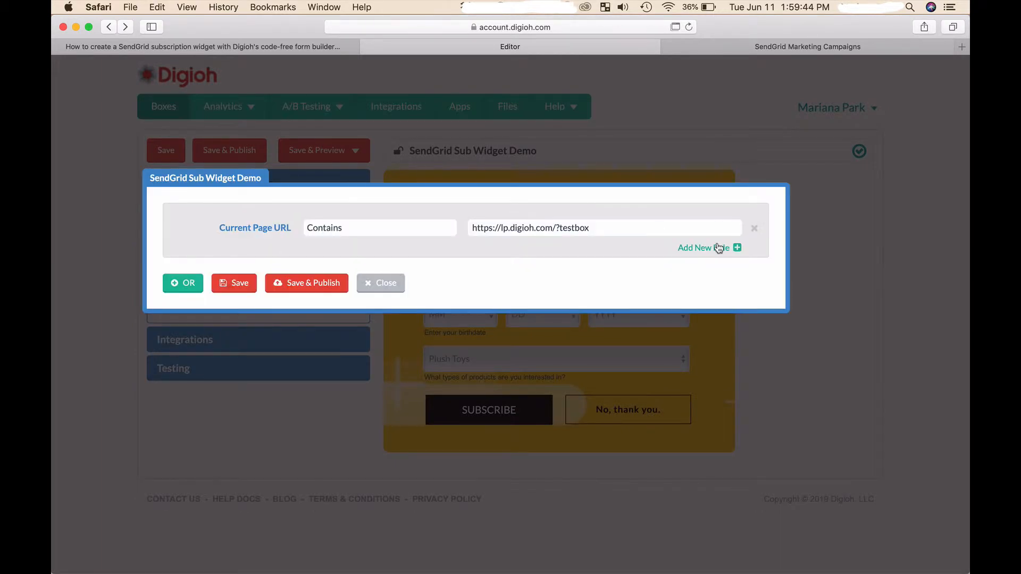
click(704, 248)
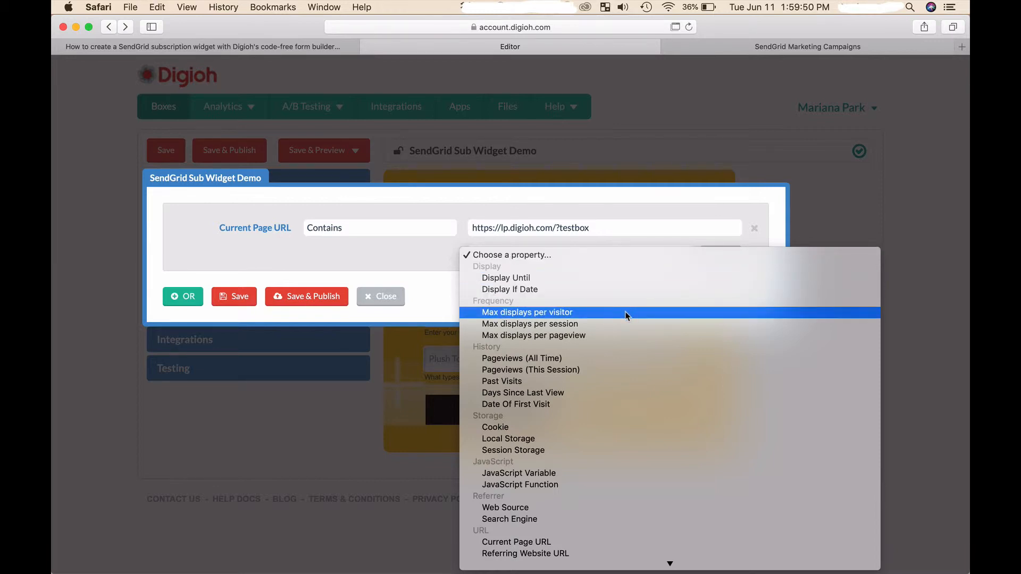
mouse_move(604, 370)
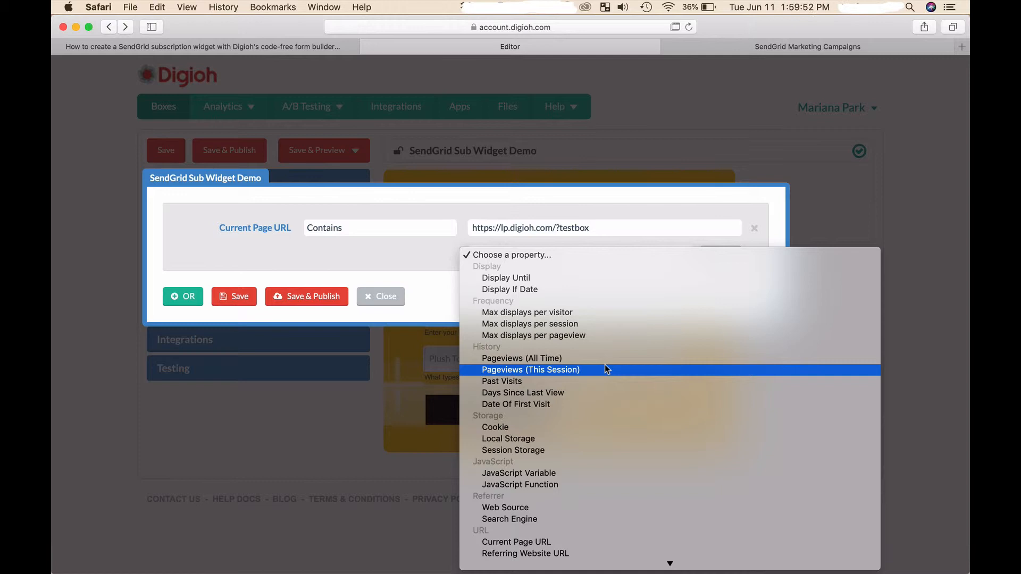
mouse_move(609, 381)
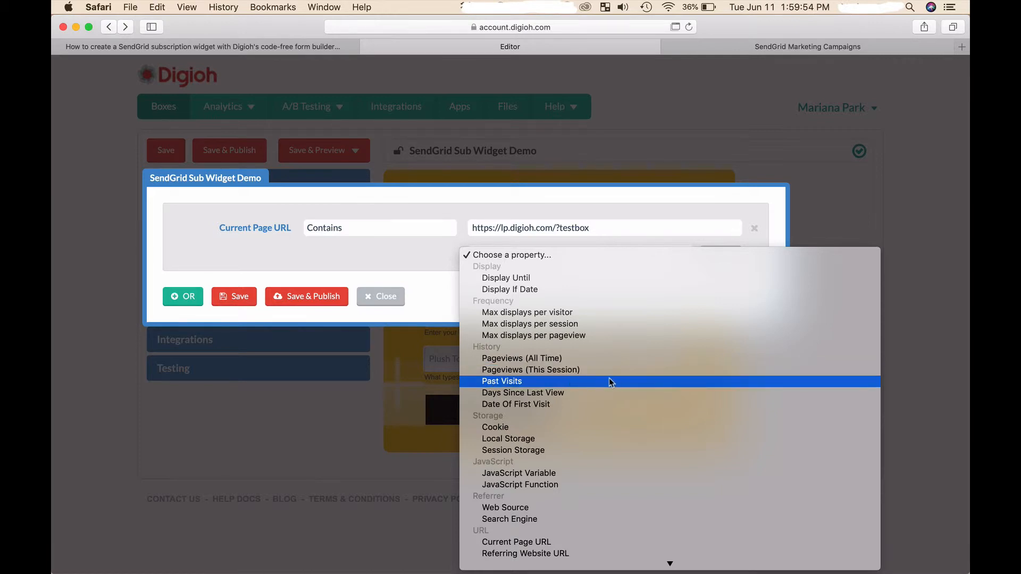
click(502, 381)
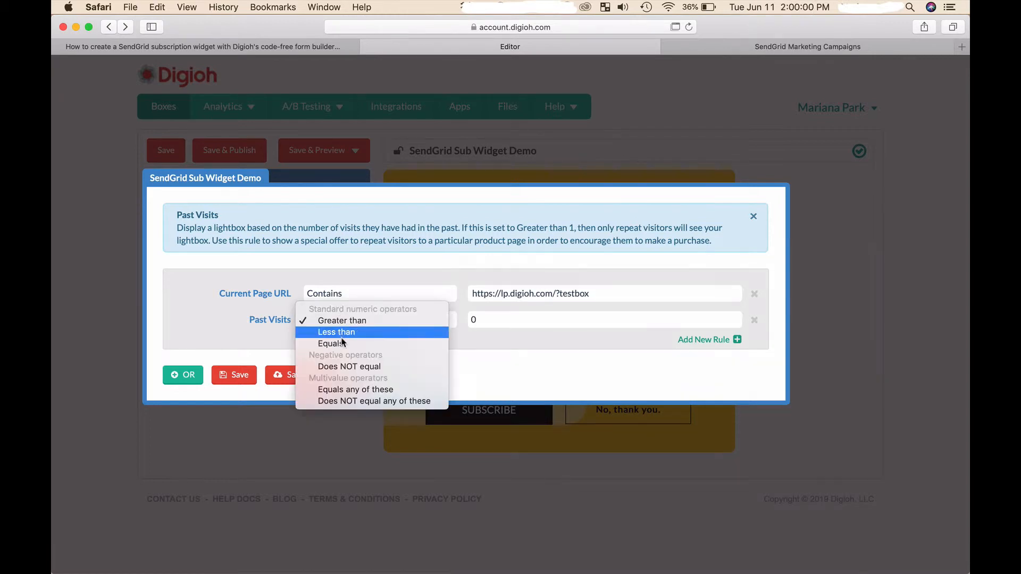
click(337, 332)
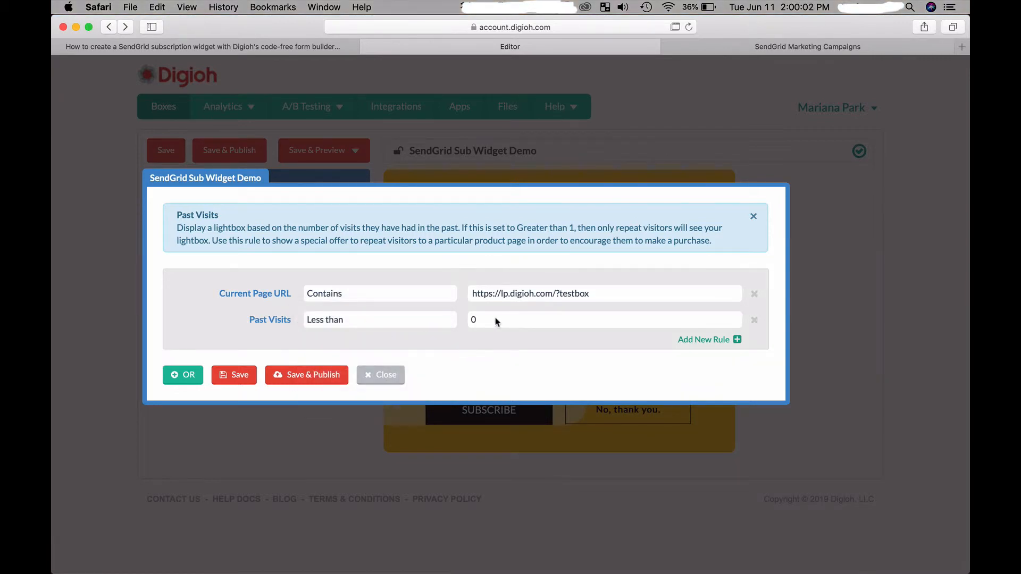
text(1)
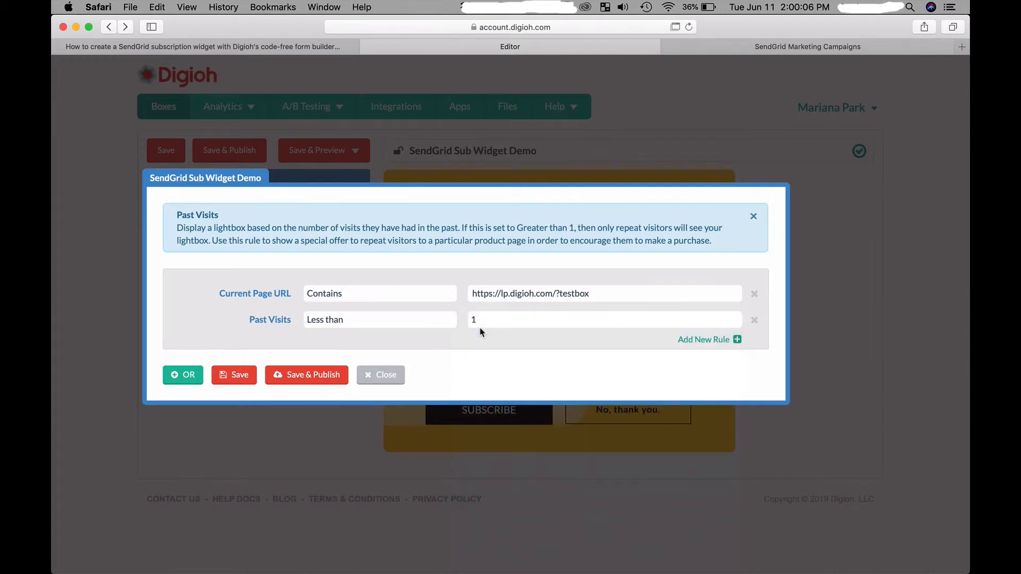
click(703, 339)
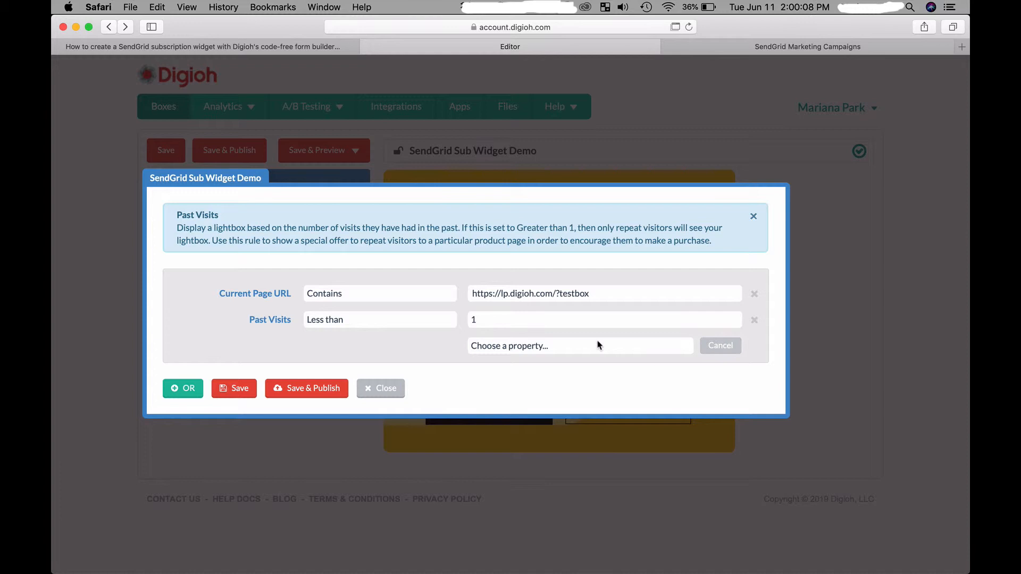
click(578, 345)
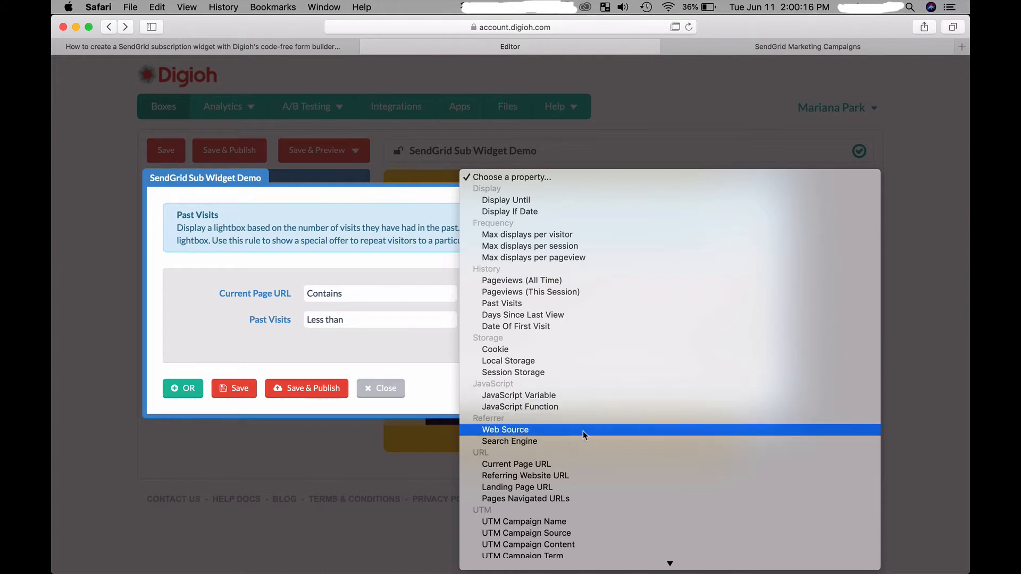
scroll(down, 3)
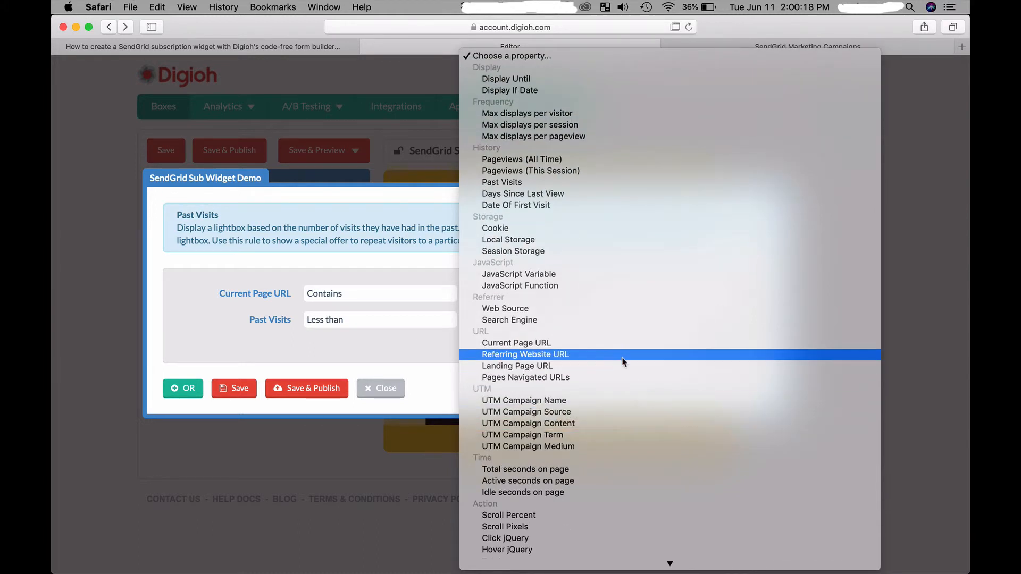
mouse_move(616, 344)
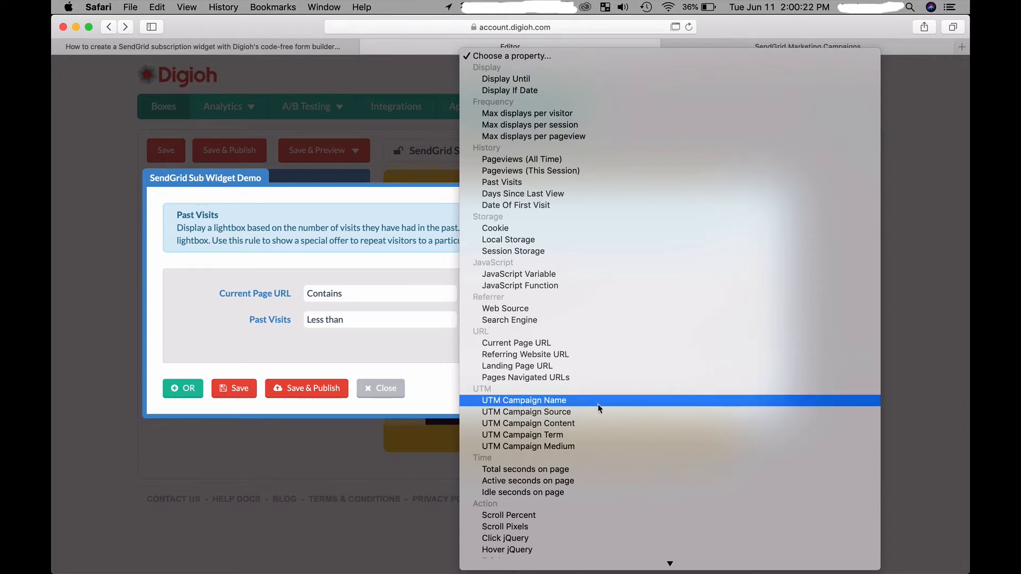
mouse_move(608, 481)
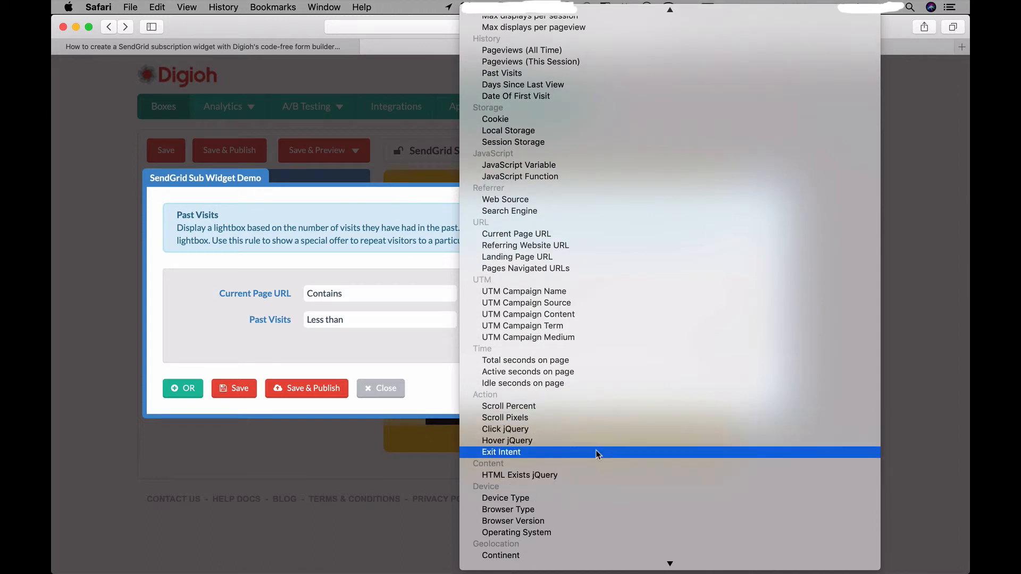
mouse_move(522, 475)
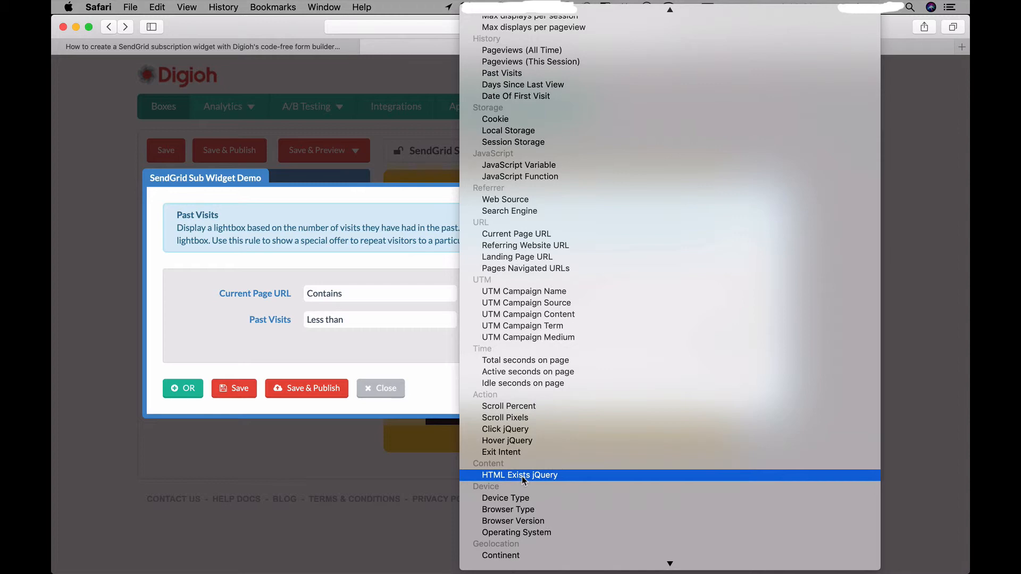
scroll(down, 3)
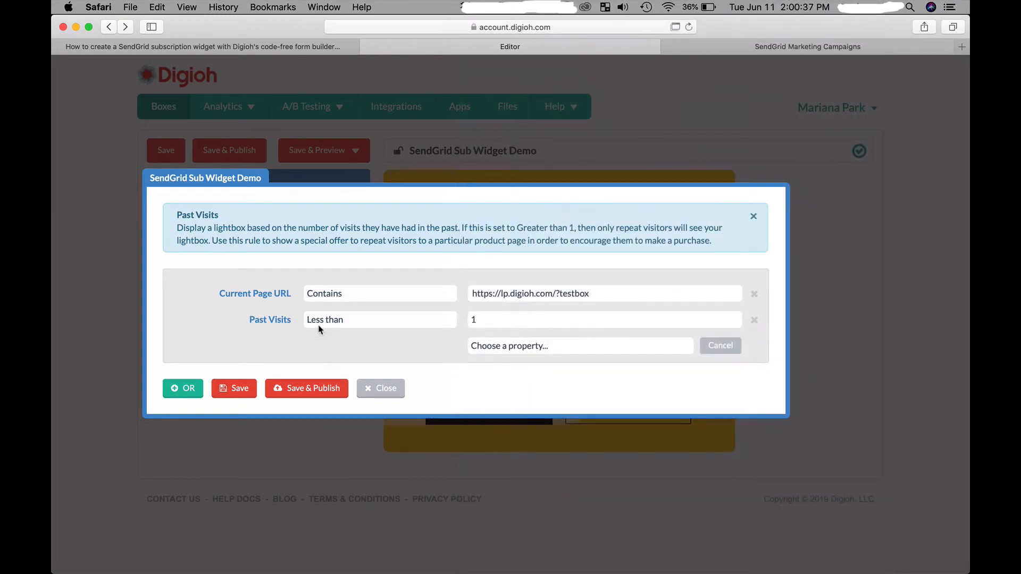
mouse_move(359, 325)
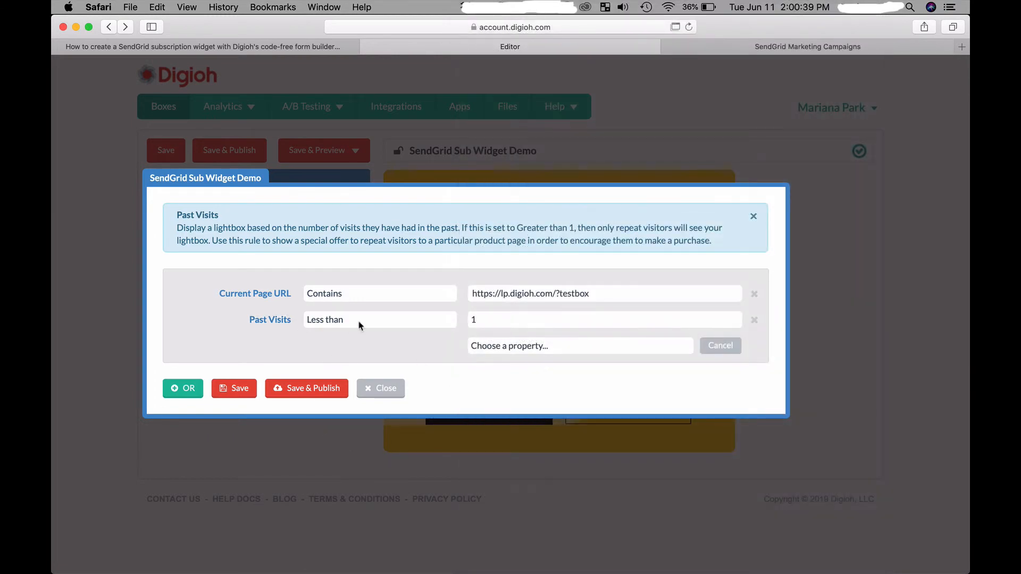
mouse_move(228, 457)
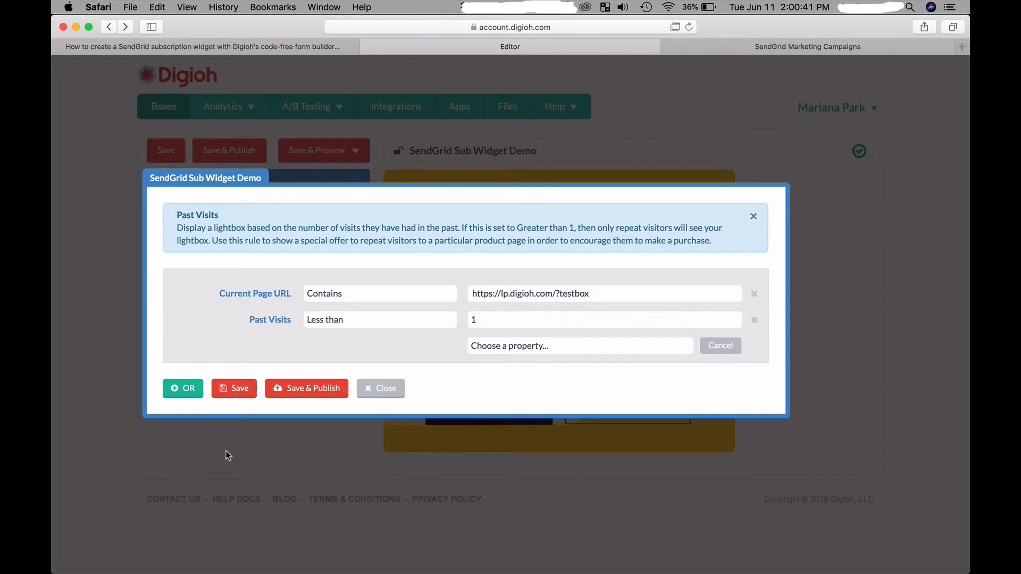
Step: Save the display conditions and close the Conditions window back to the box editor
click(233, 388)
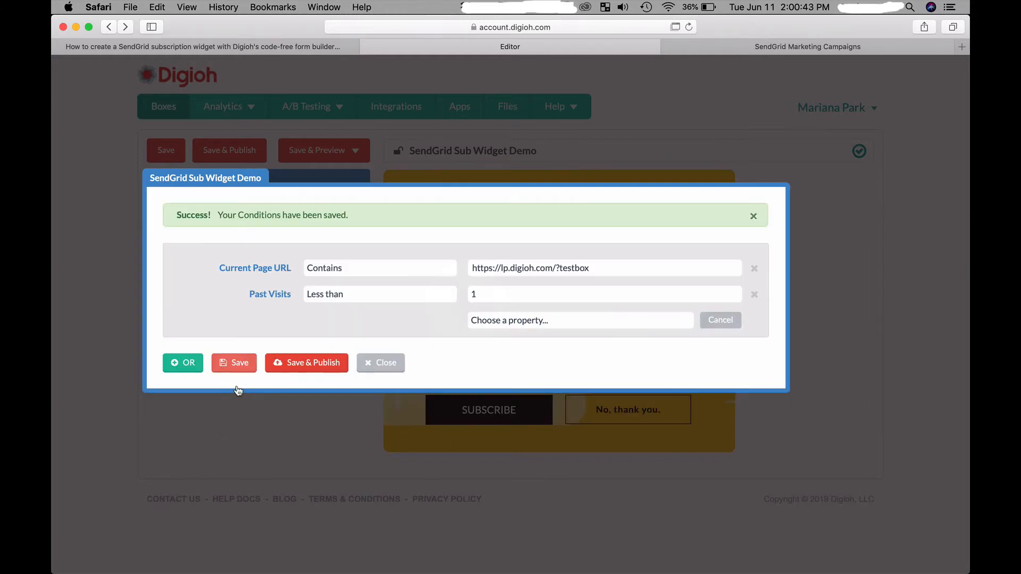
click(381, 363)
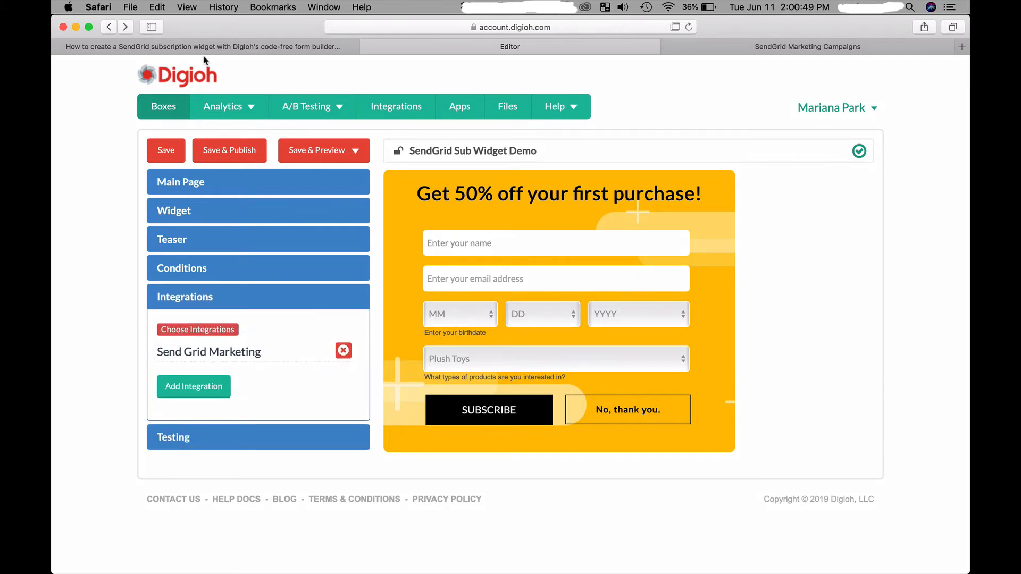
Step: Review SendGrid's landing_page_url, birthday and product_interest custom fields, then return to Digioh's Map Fields page
click(808, 46)
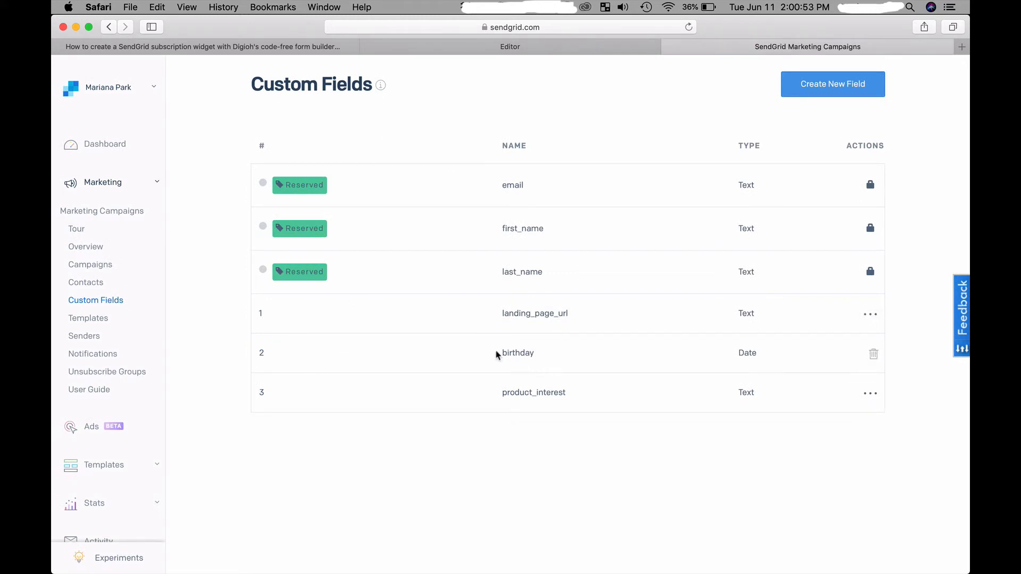
mouse_move(601, 354)
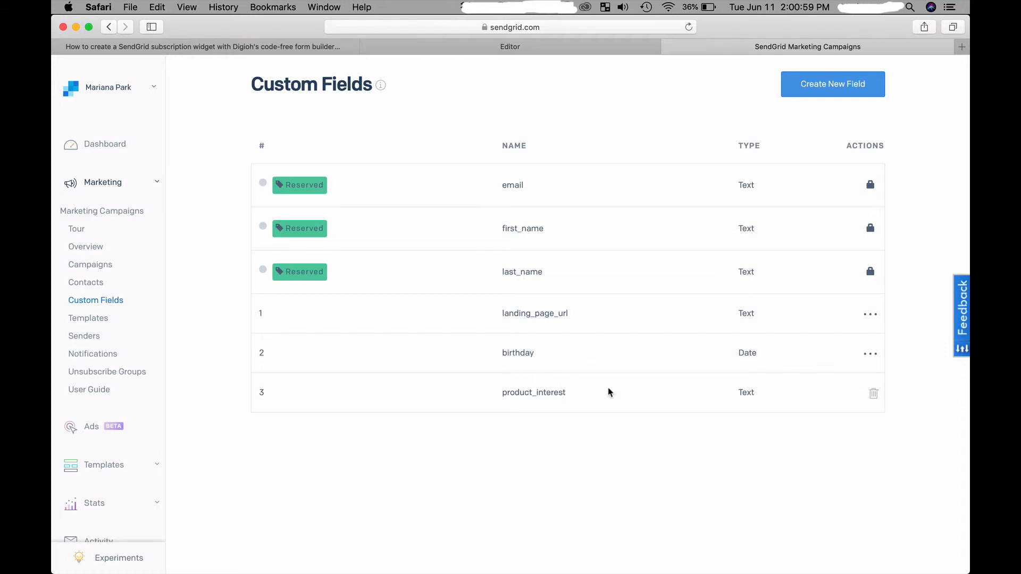
mouse_move(554, 353)
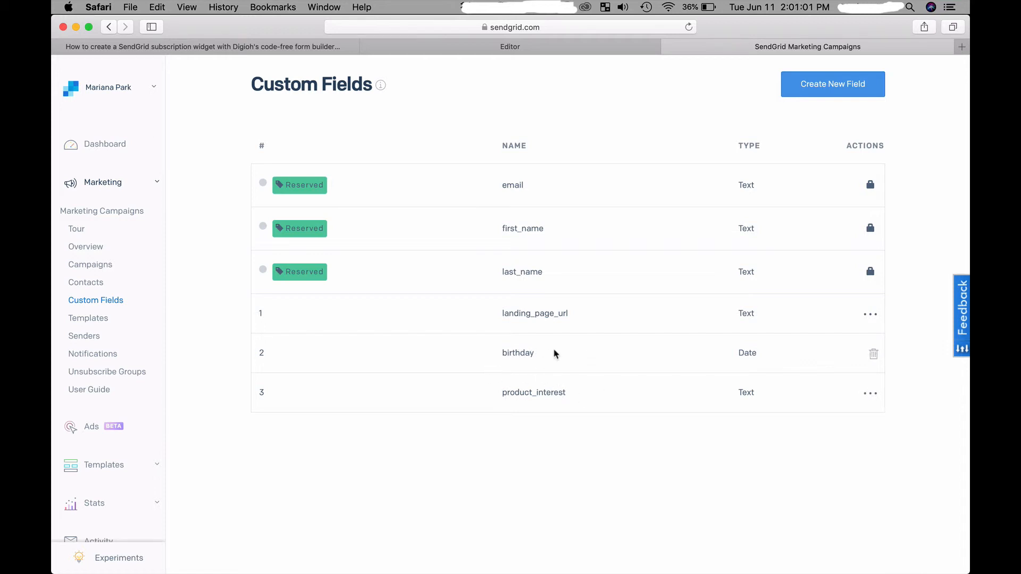
mouse_move(680, 270)
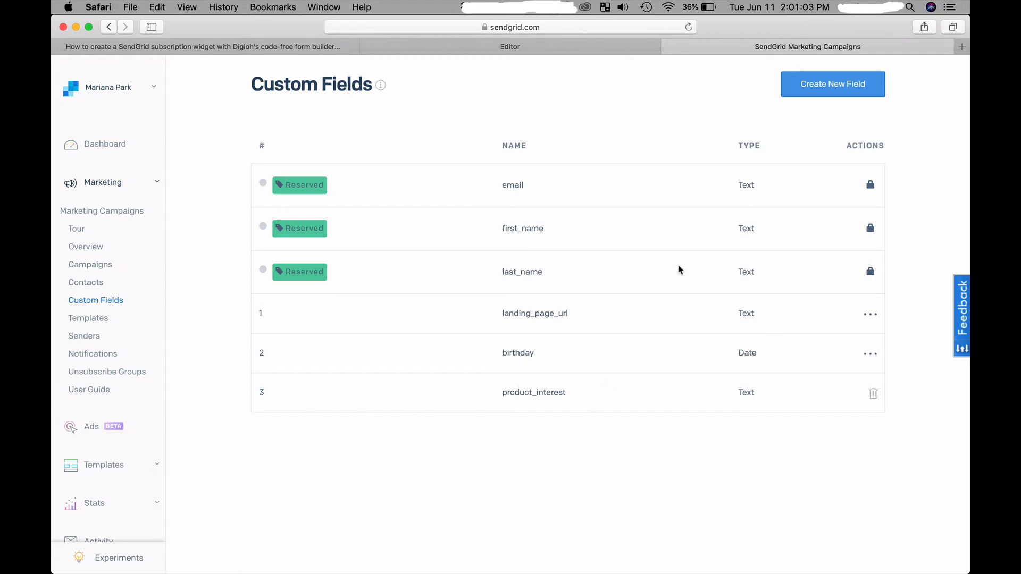
click(509, 45)
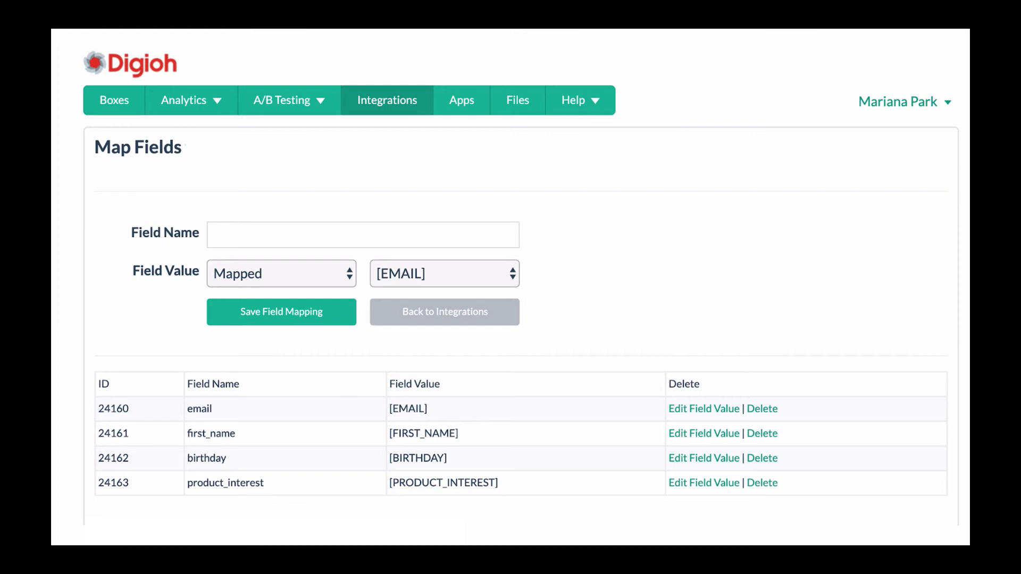
mouse_move(735, 6)
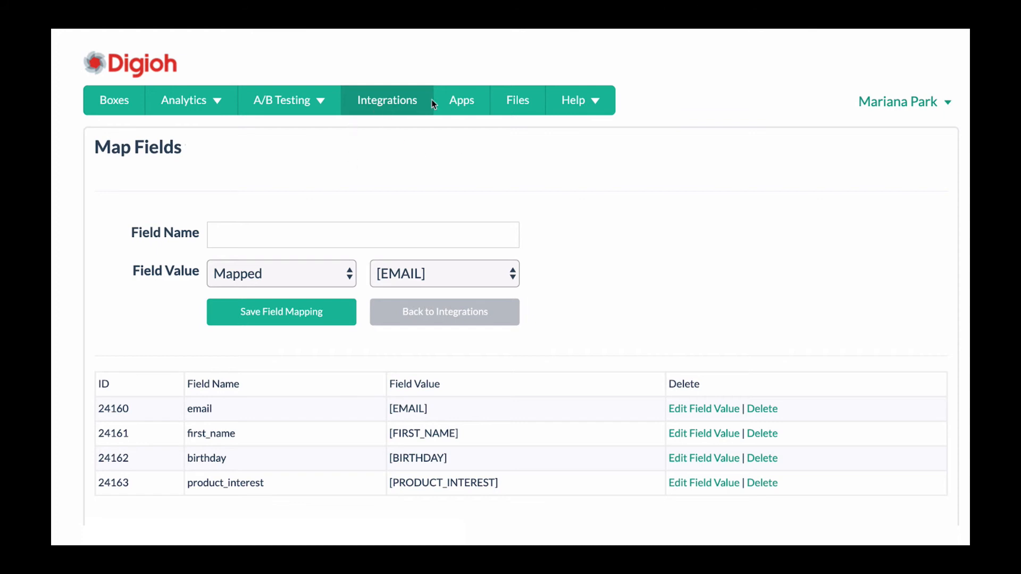
mouse_move(849, 279)
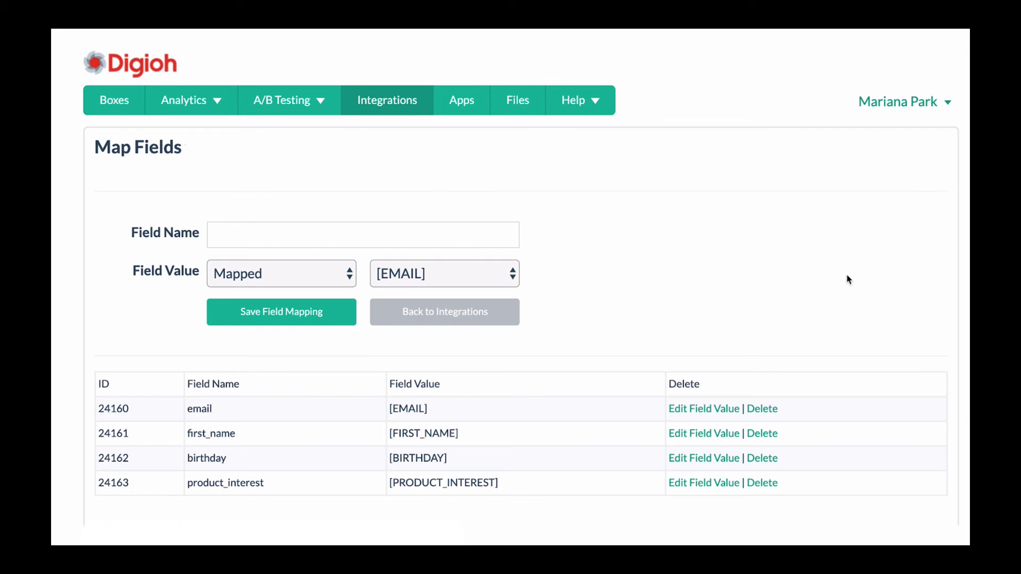